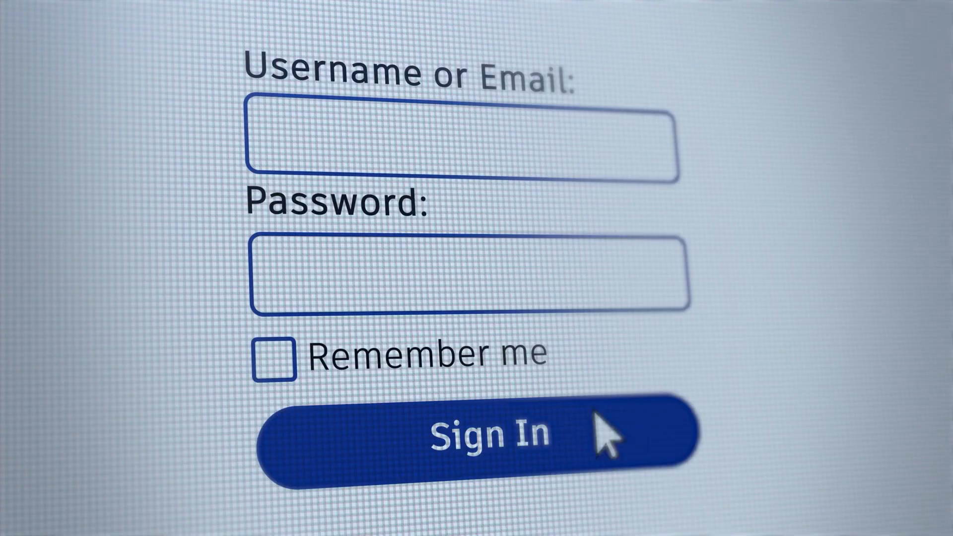
Sign in as 'user' and land on Firefox's new-tab page with the Tor Project shortcut.
text(user@email.com)
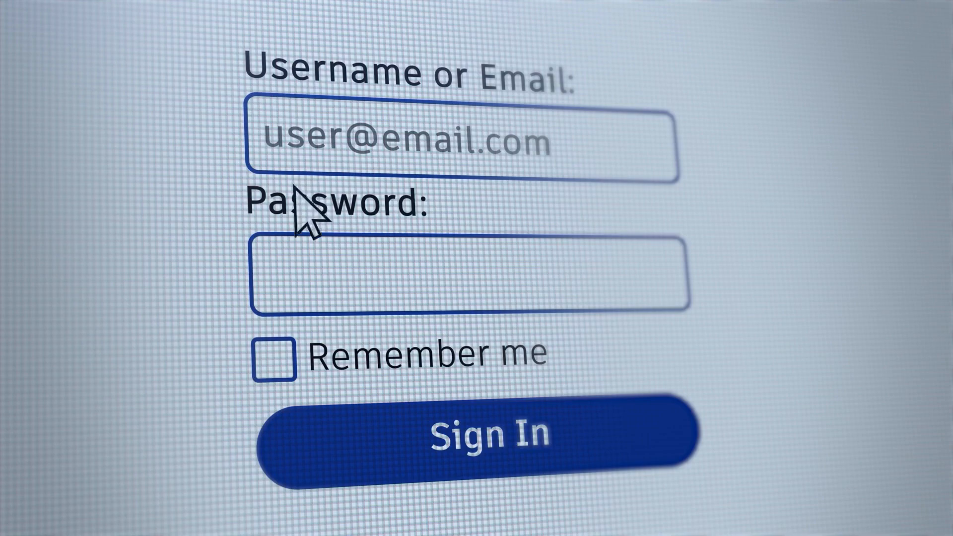
text(*)
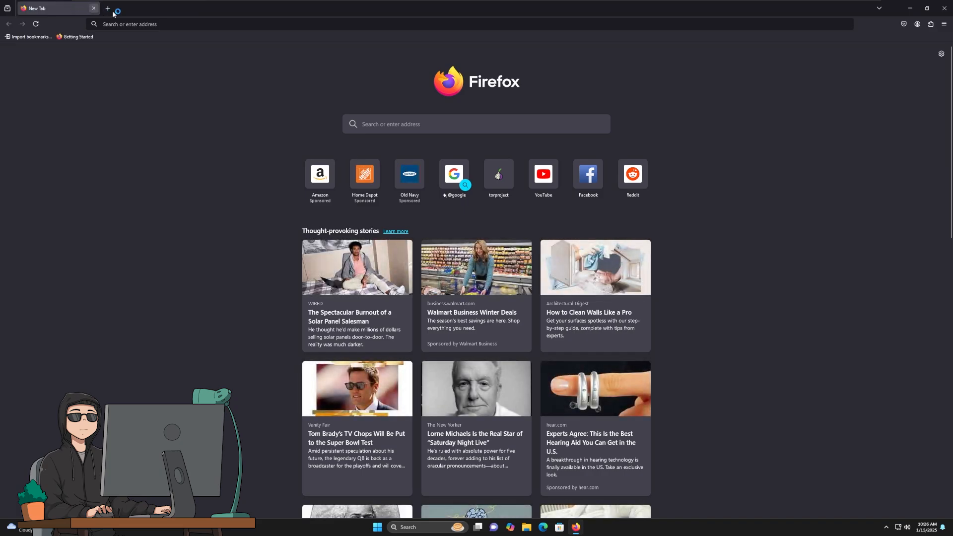
Reach the Tor Project's Download Tor Browser page, glance at Android options and return.
click(243, 25)
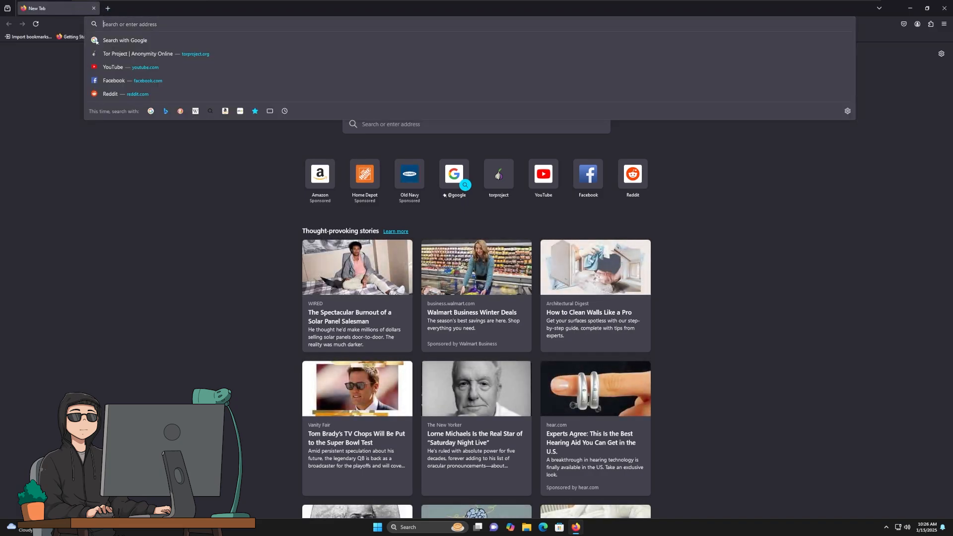
click(155, 54)
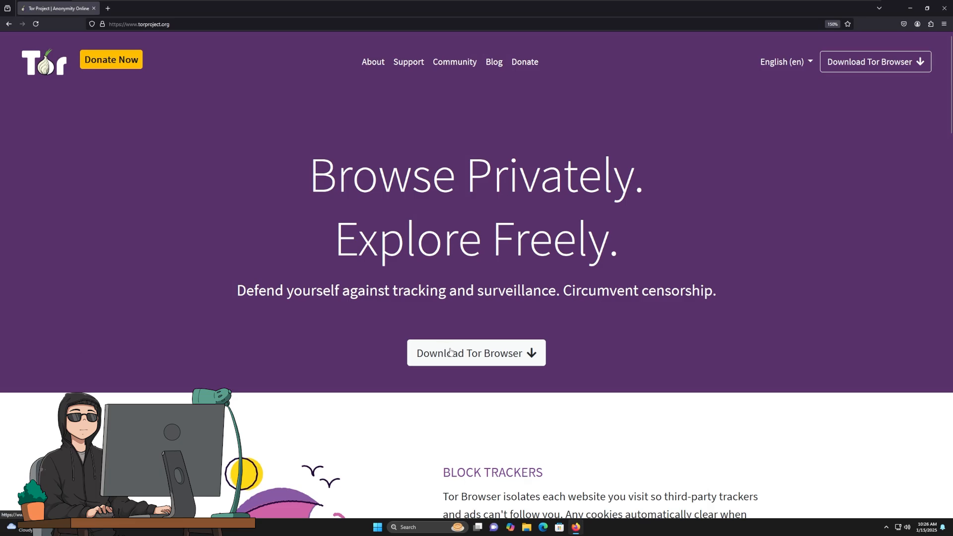
click(476, 352)
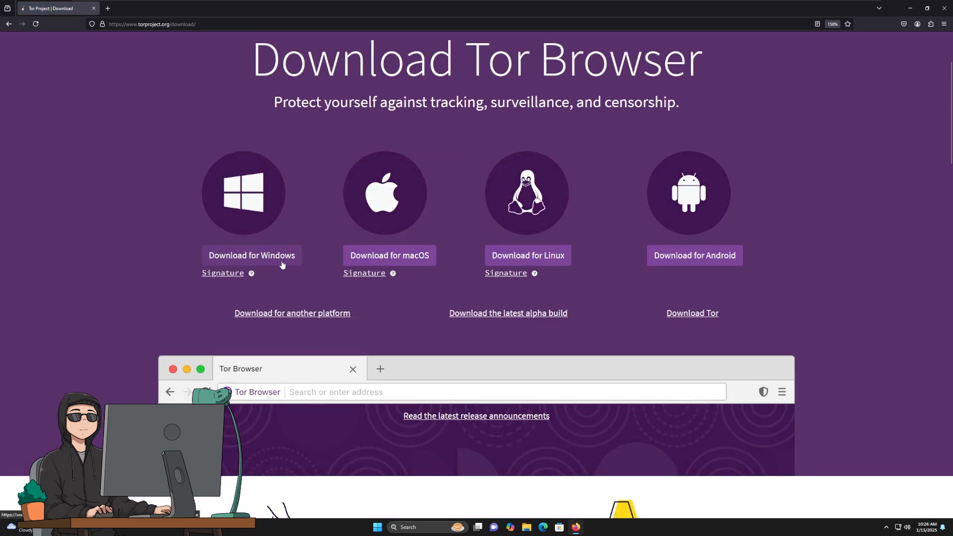
mouse_move(552, 260)
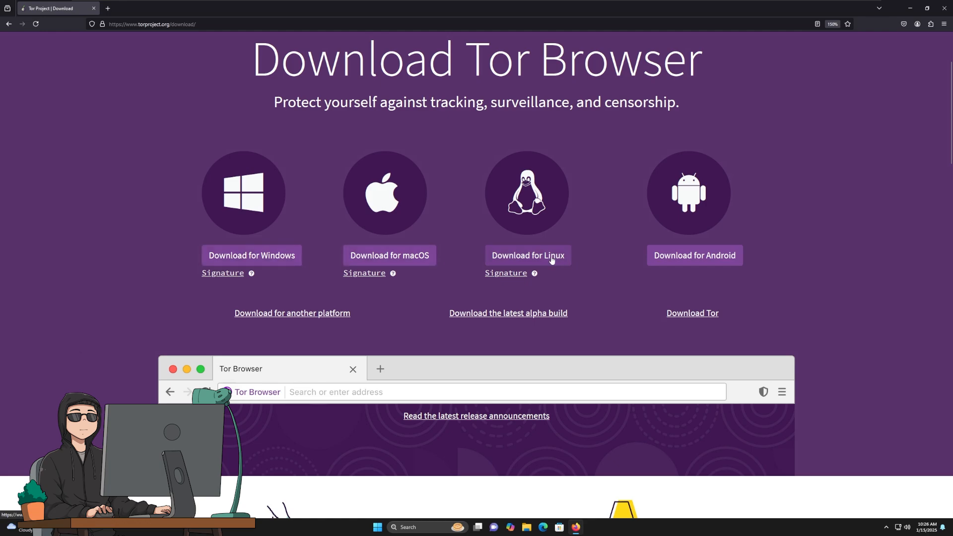
mouse_move(268, 241)
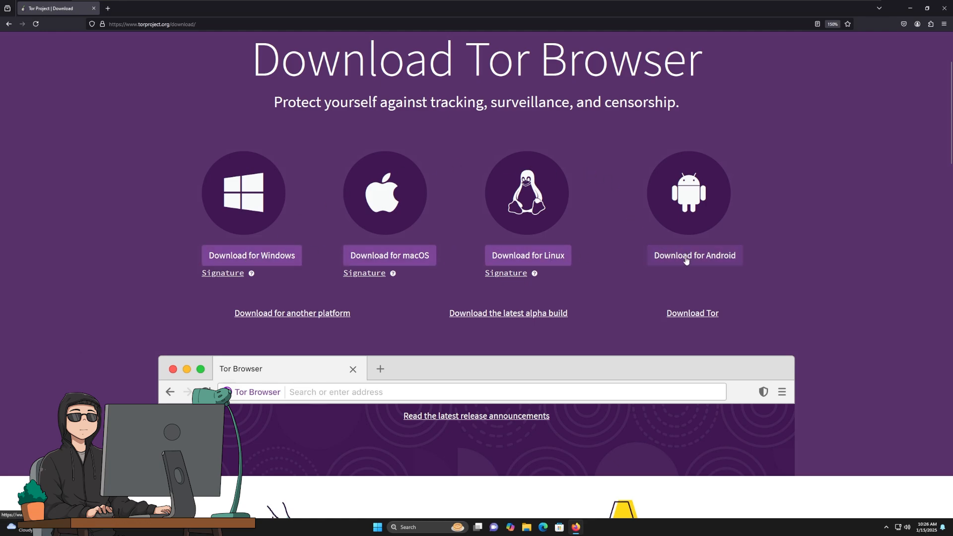
click(694, 255)
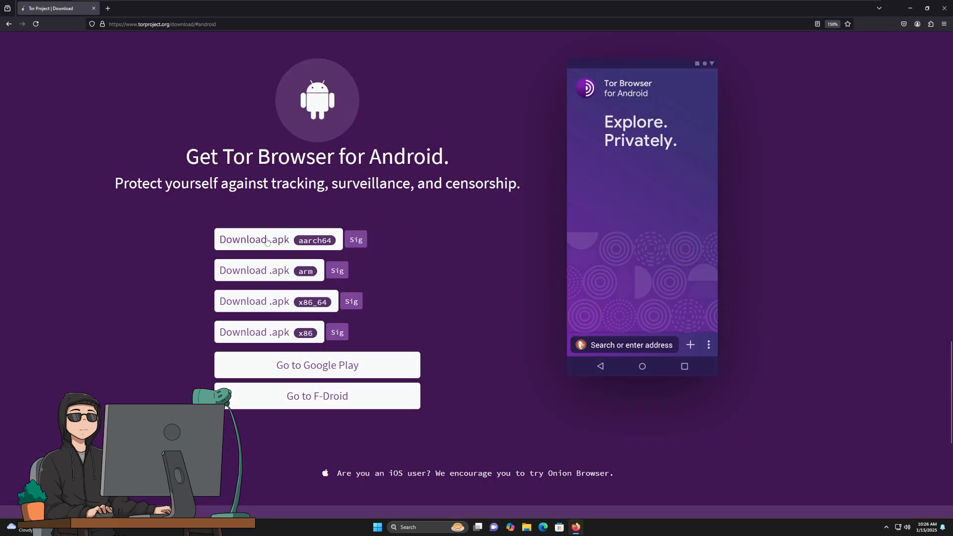
mouse_move(323, 429)
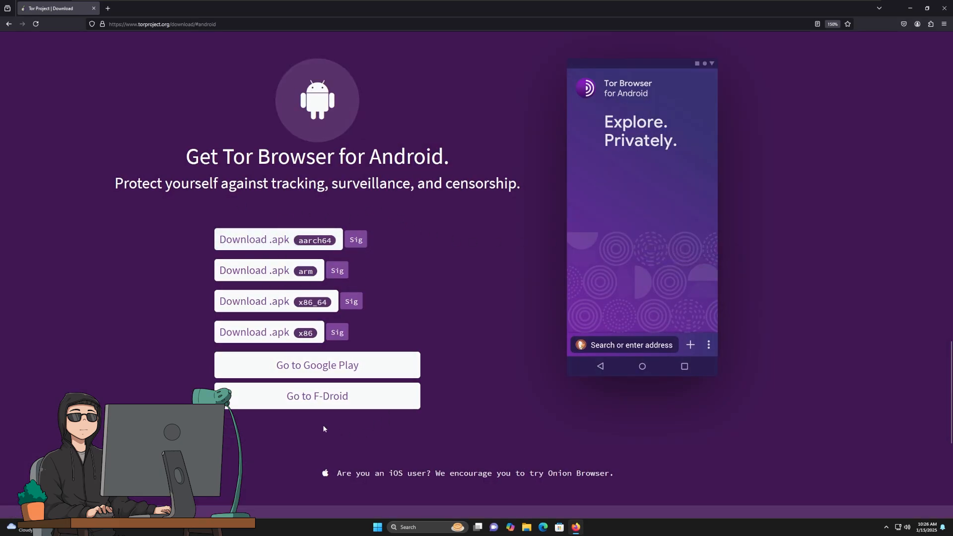
click(8, 24)
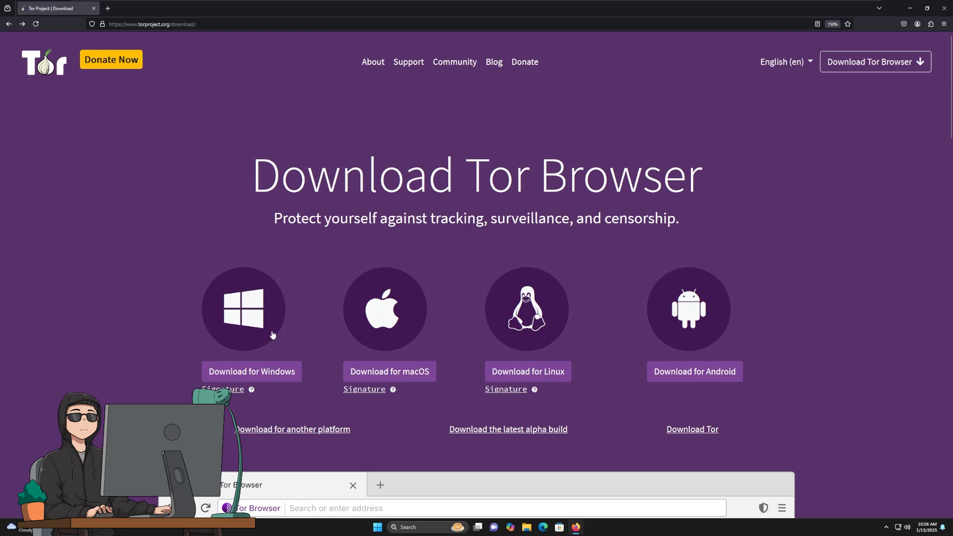
Download Tor Browser for Windows and run the finished installer from the downloads panel.
click(251, 371)
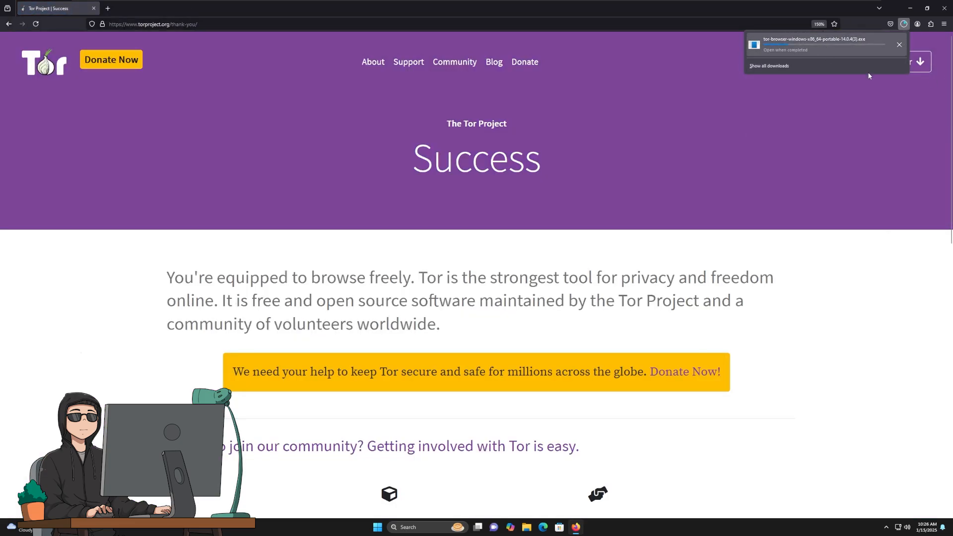
click(898, 44)
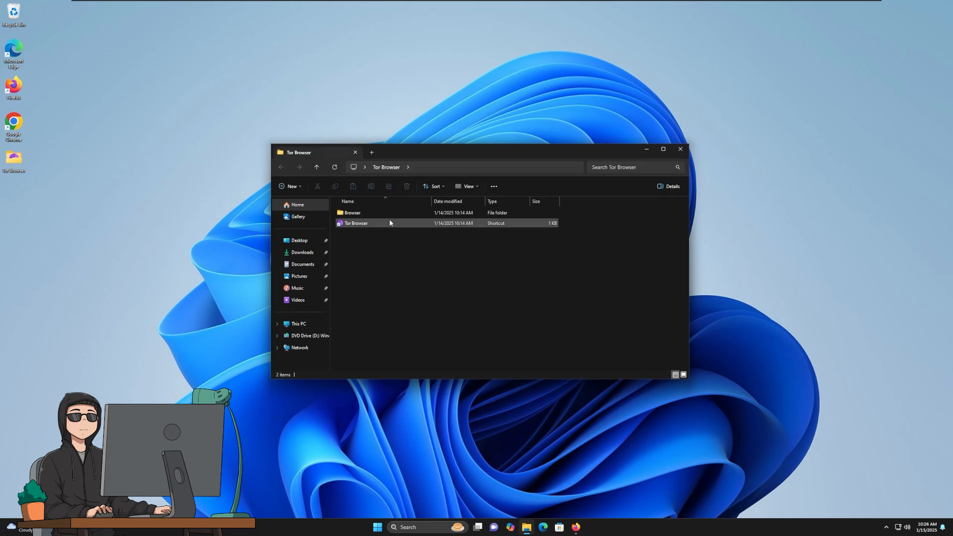
Launch Tor Browser, connect to the Tor network and focus the DuckDuckGo search box.
double_click(356, 223)
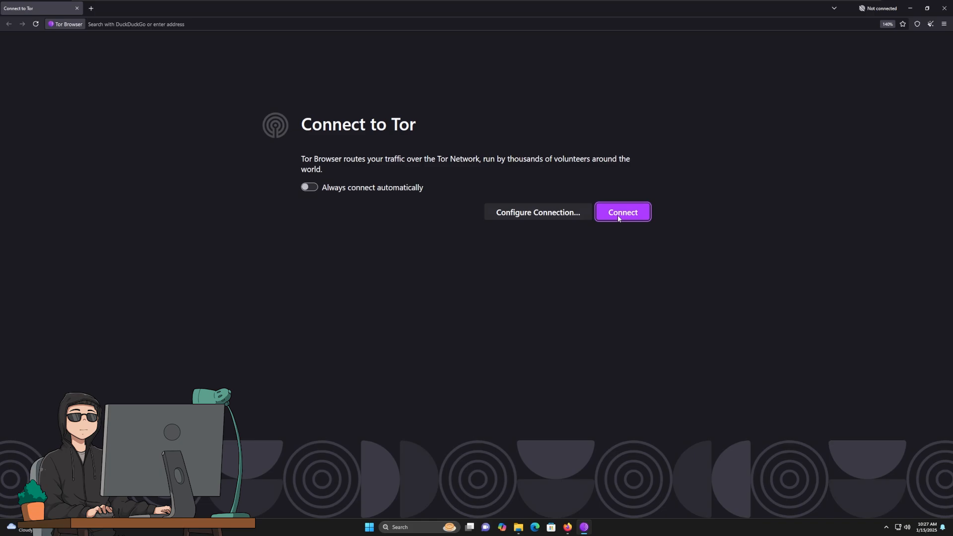
click(622, 212)
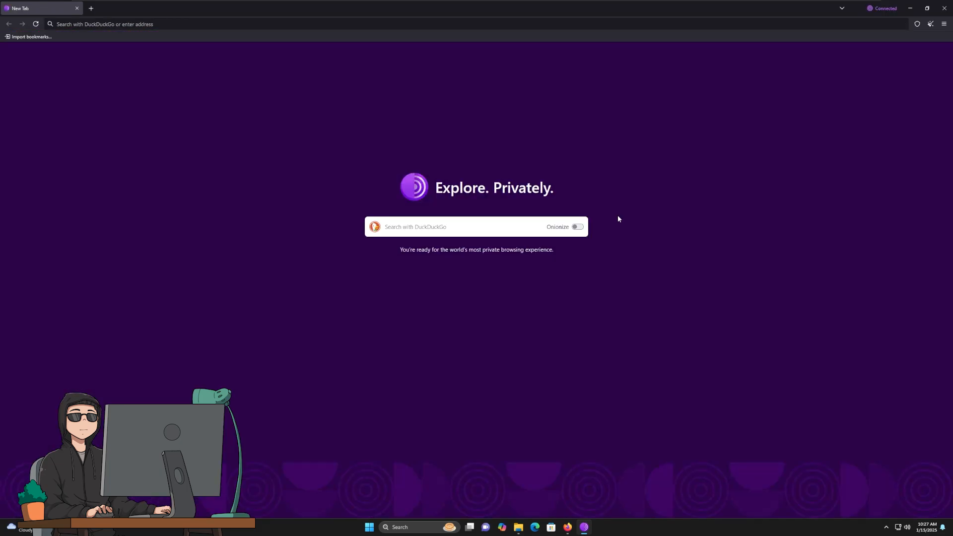
mouse_move(639, 195)
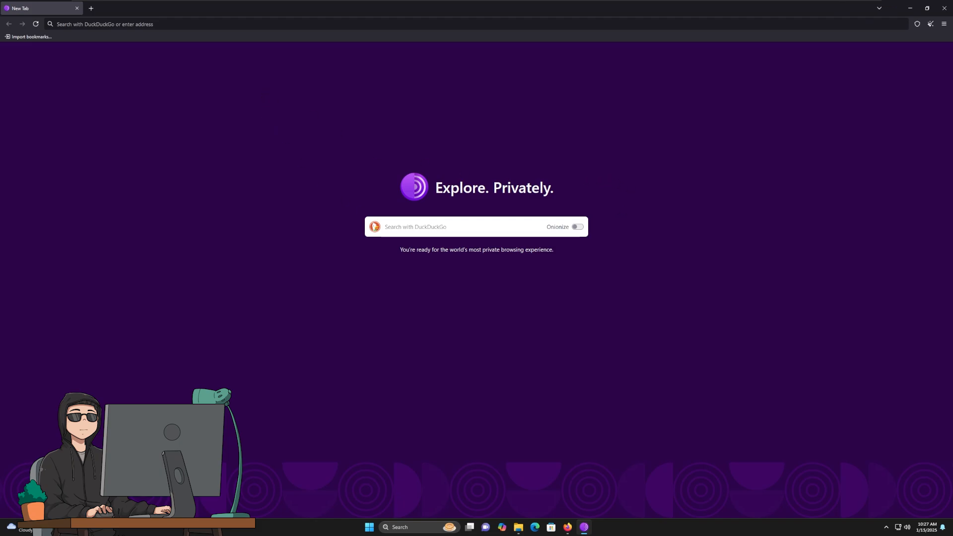
click(455, 227)
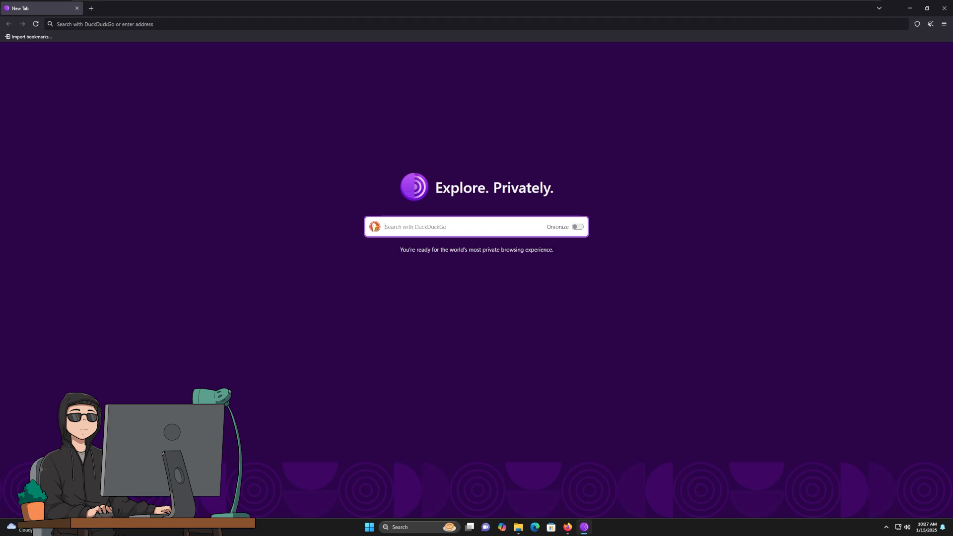
Search DuckDuckGo for 'cat pictures' and scroll through the results.
text(cat pictures)
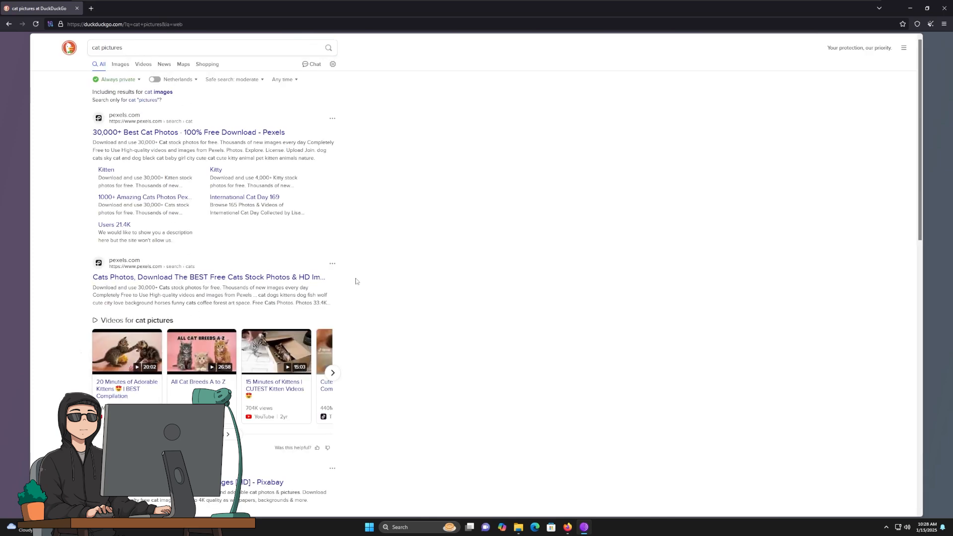
scroll(down, 3)
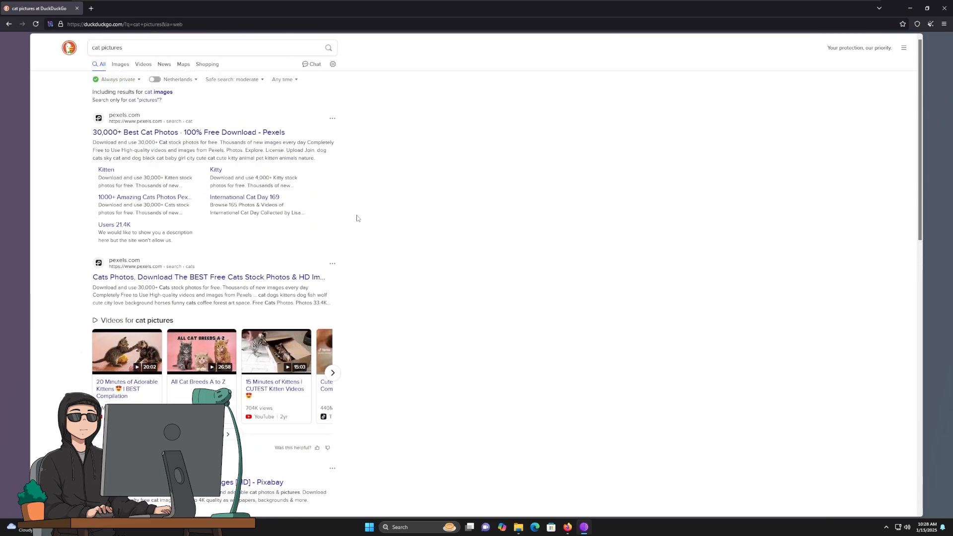
mouse_move(412, 228)
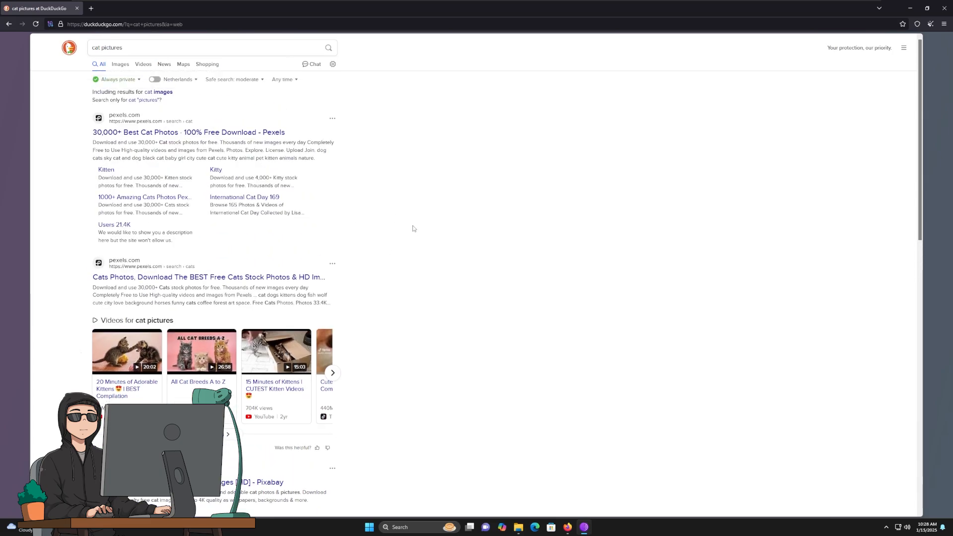
mouse_move(373, 98)
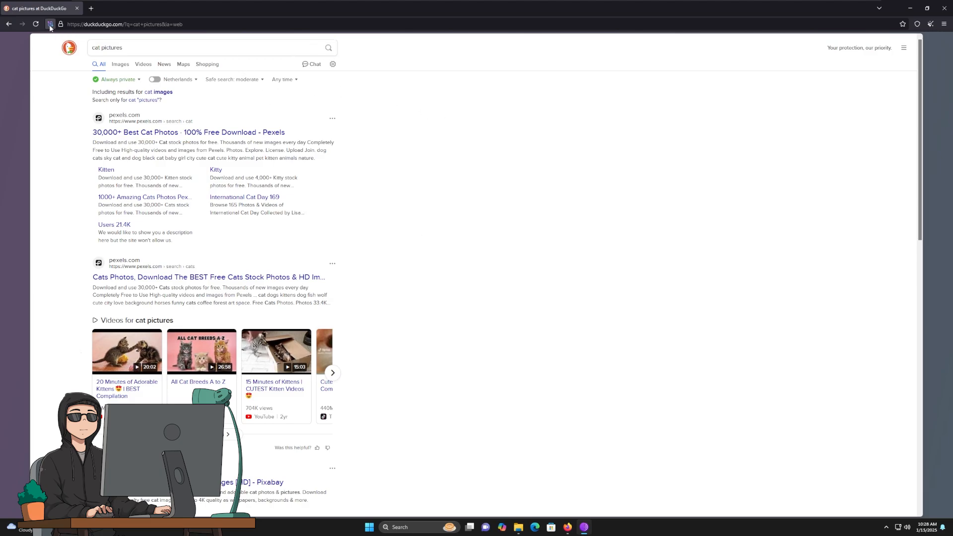
click(51, 24)
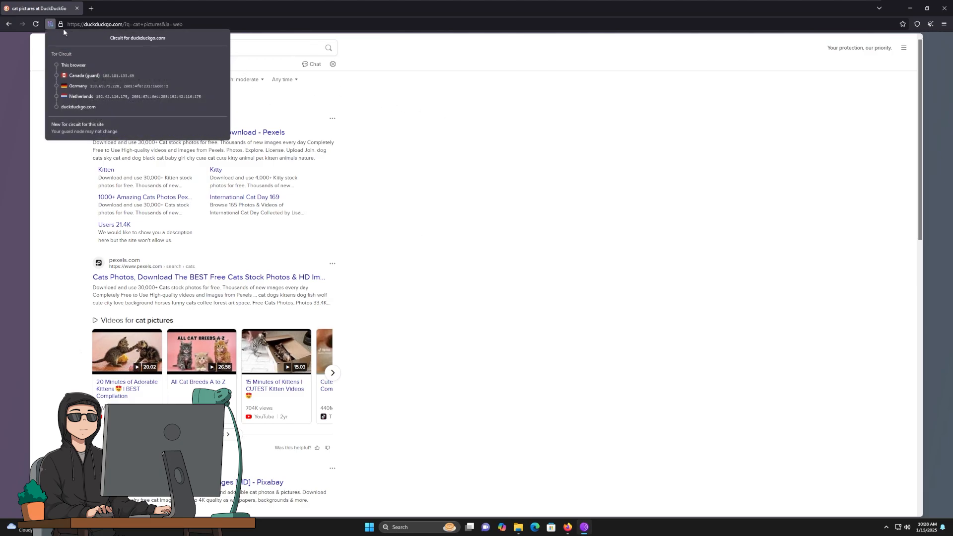
mouse_move(51, 24)
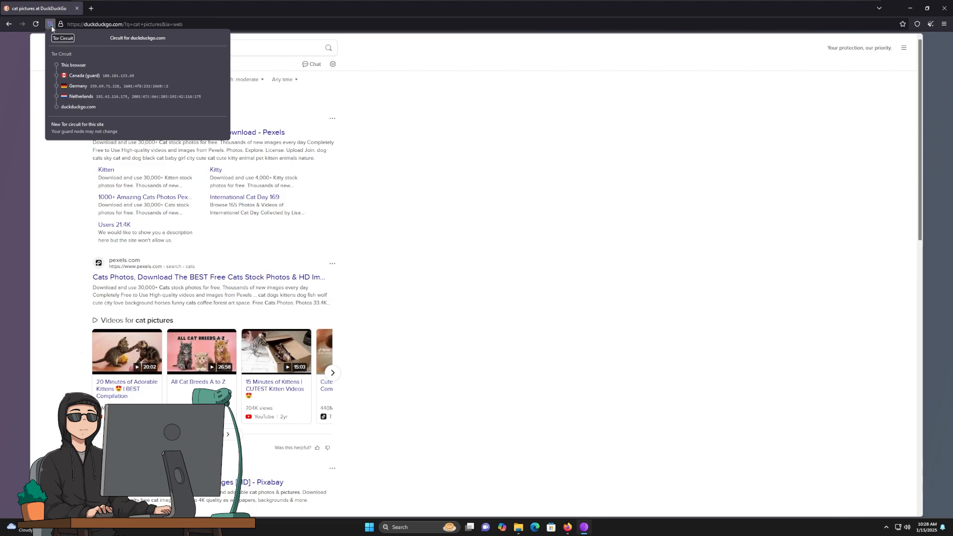
mouse_move(72, 58)
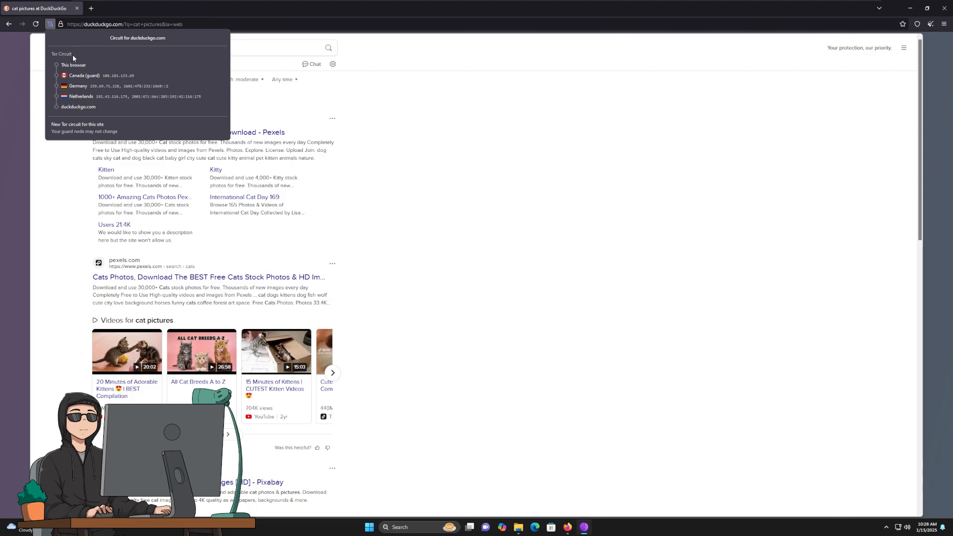
mouse_move(68, 80)
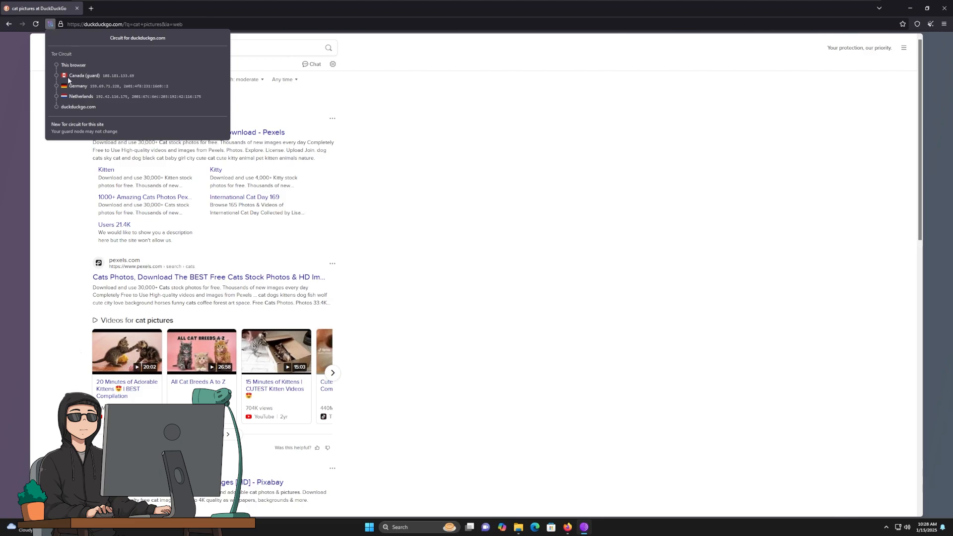
mouse_move(105, 97)
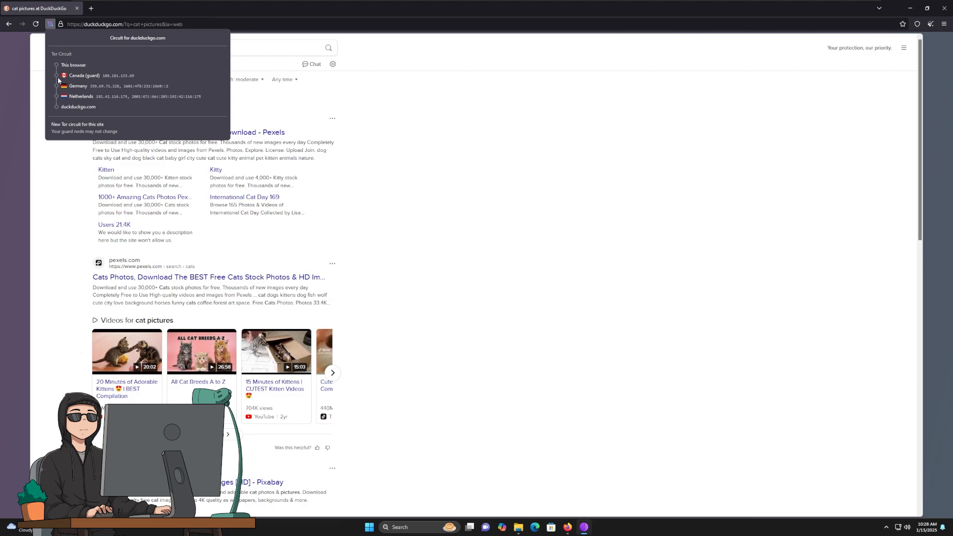
mouse_move(95, 79)
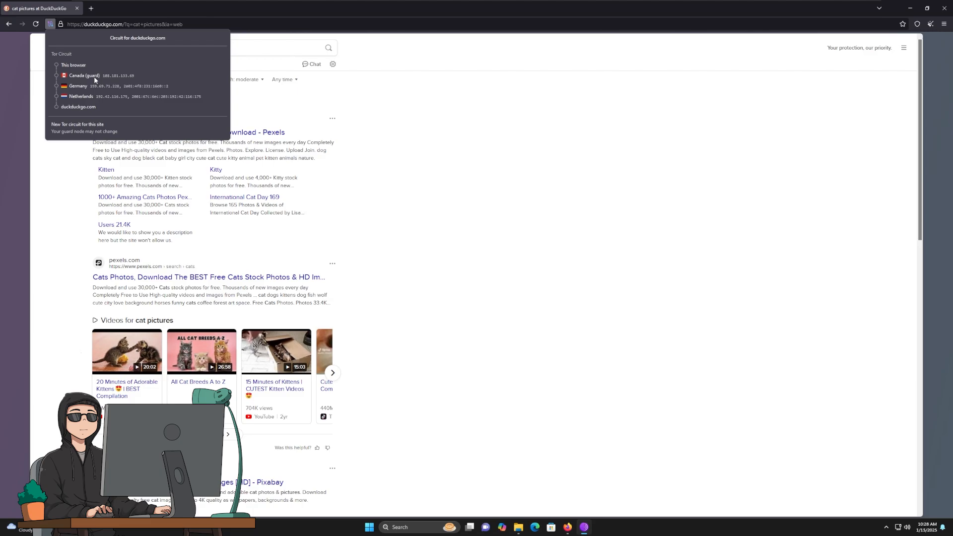
mouse_move(51, 106)
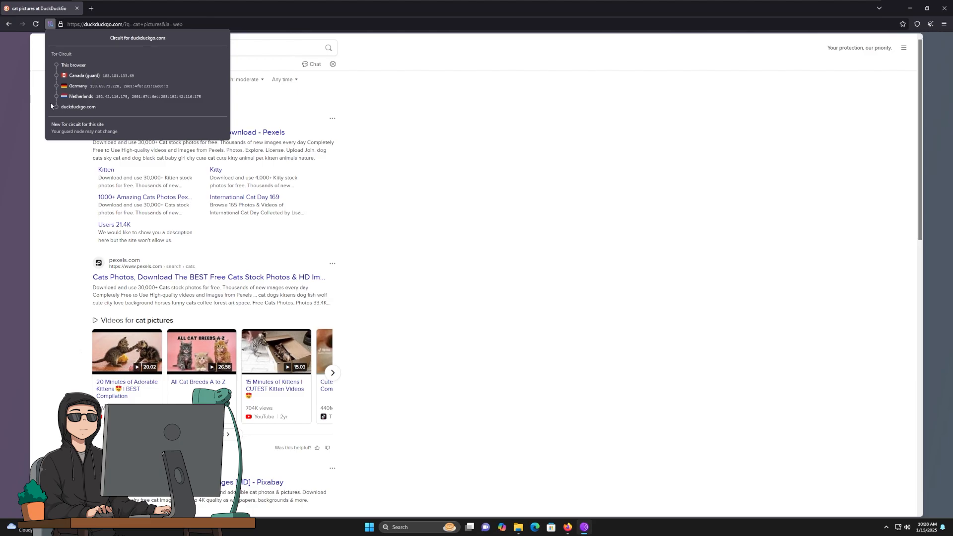
mouse_move(120, 104)
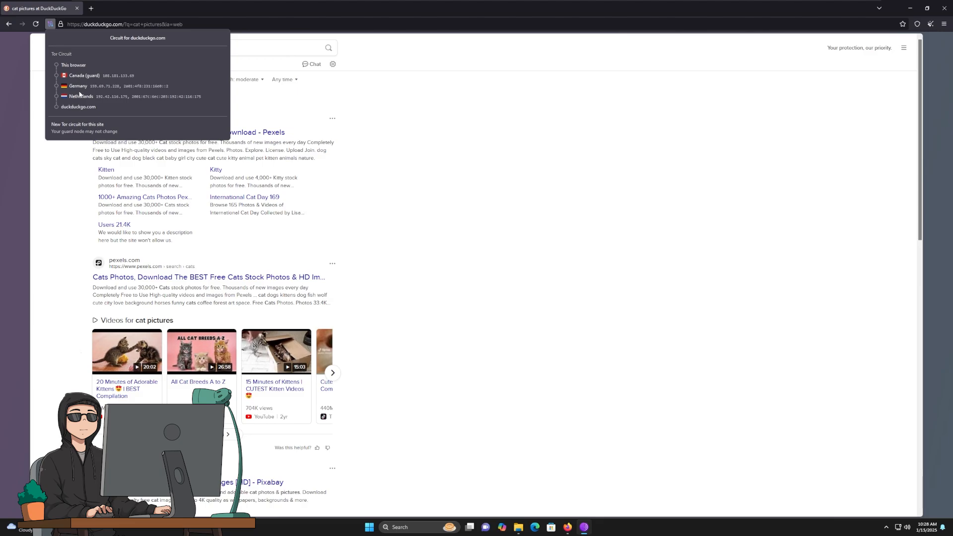
mouse_move(877, 34)
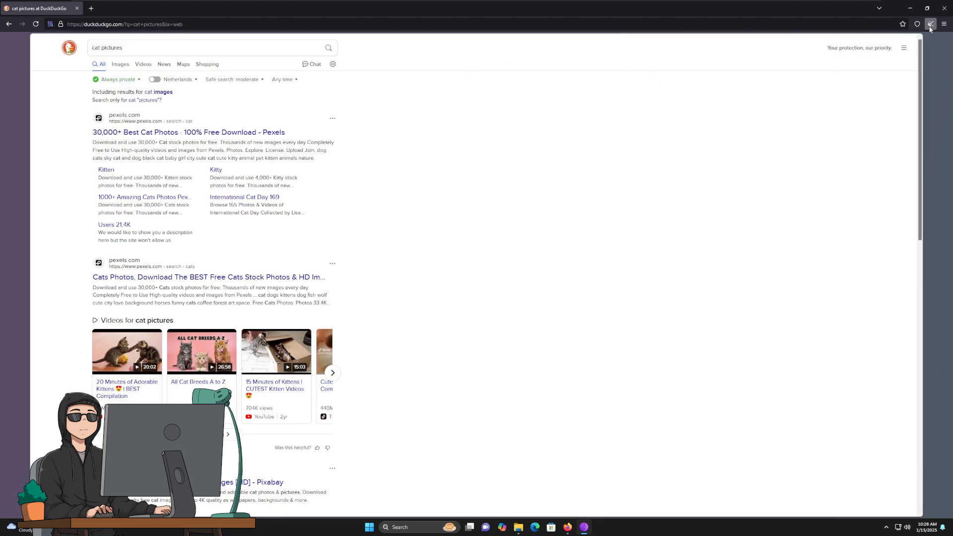
Cancel the New Identity reset and show duckduckgo.com's circuit through Canada, Germany and the Netherlands.
click(929, 24)
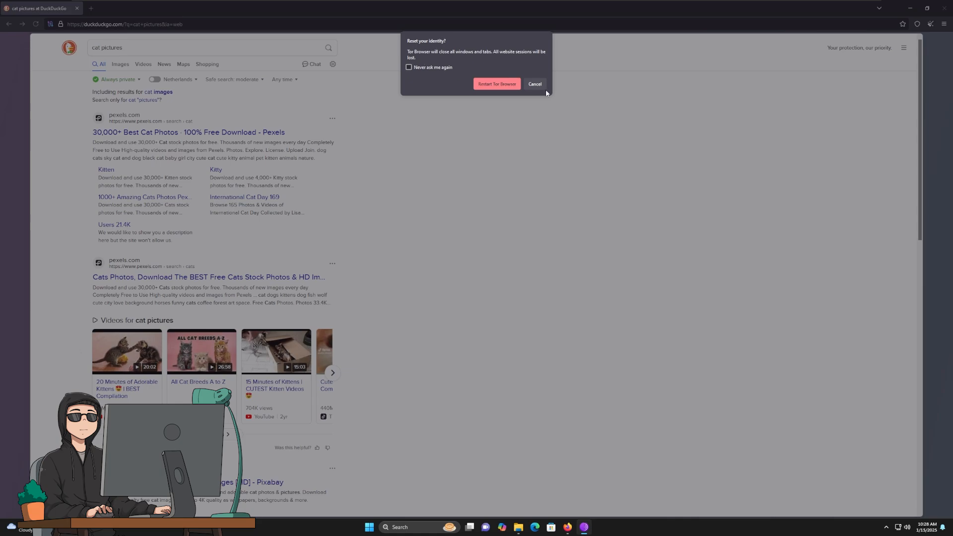
click(56, 25)
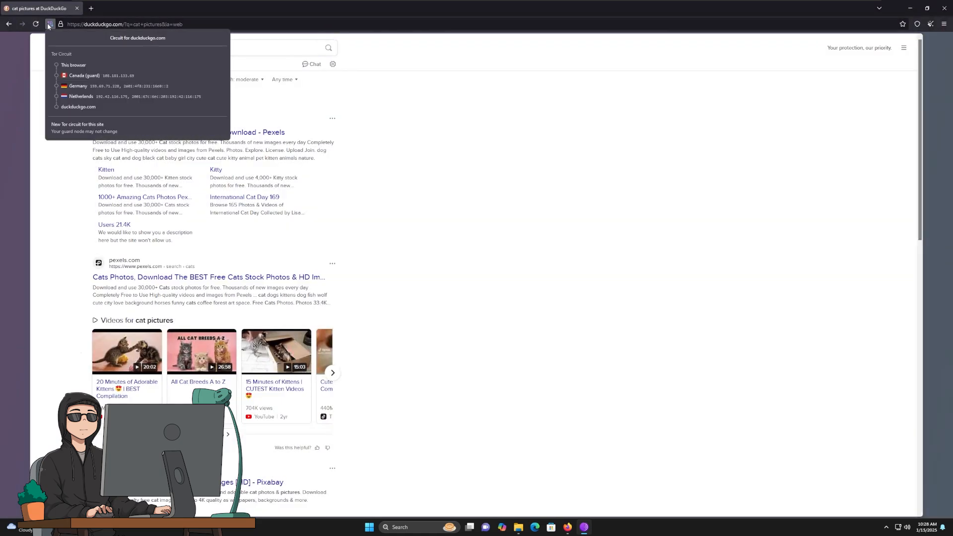
mouse_move(78, 127)
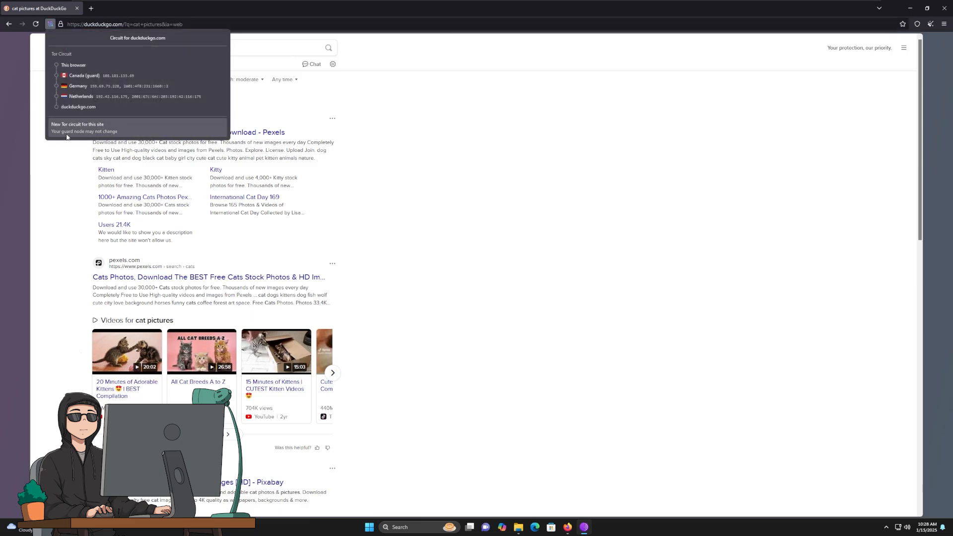
mouse_move(113, 88)
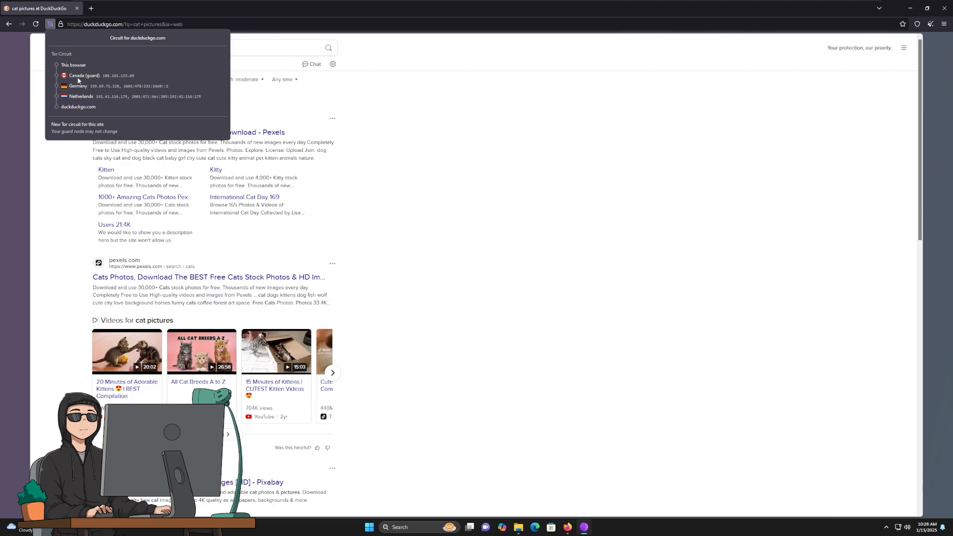
mouse_move(114, 96)
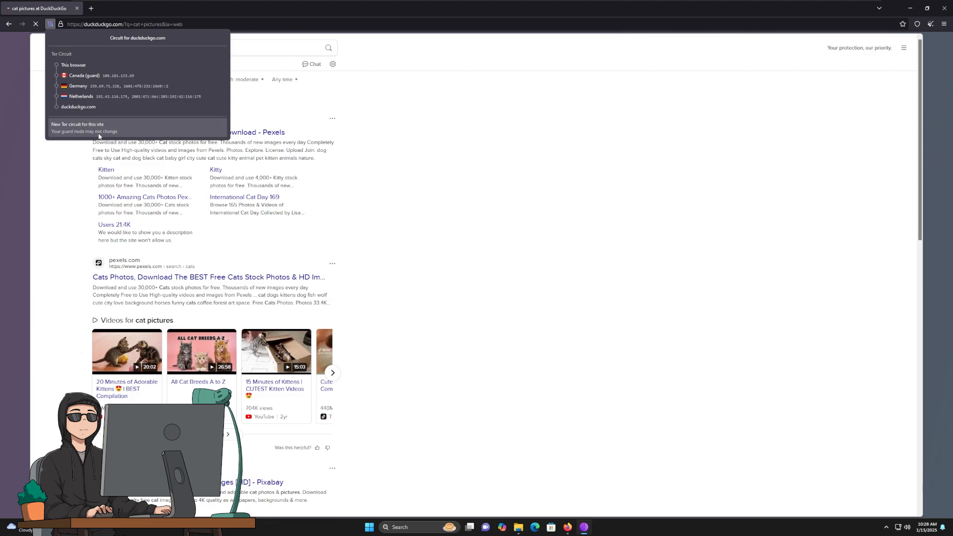
Request a new Tor circuit for duckduckgo.com, now routed through Germany, Germany and Russia.
click(77, 124)
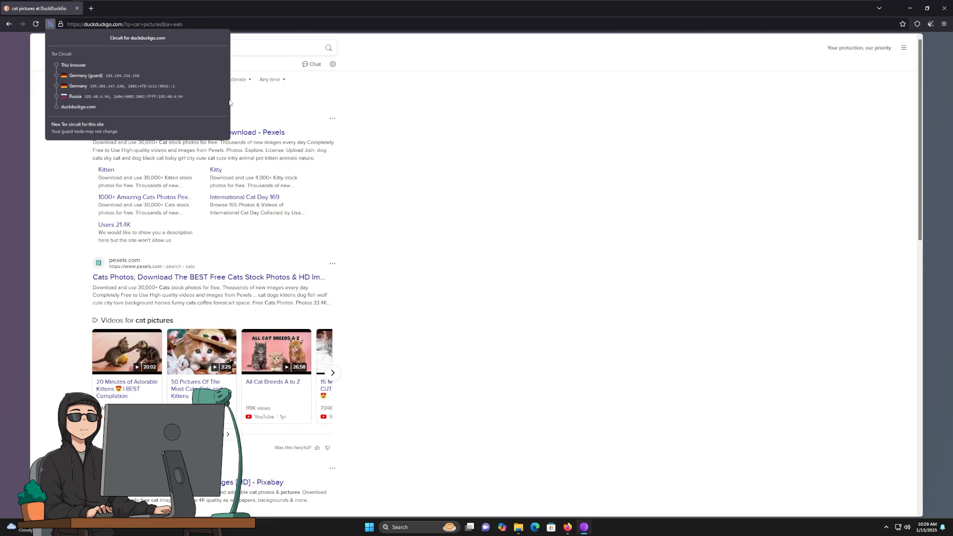
mouse_move(133, 96)
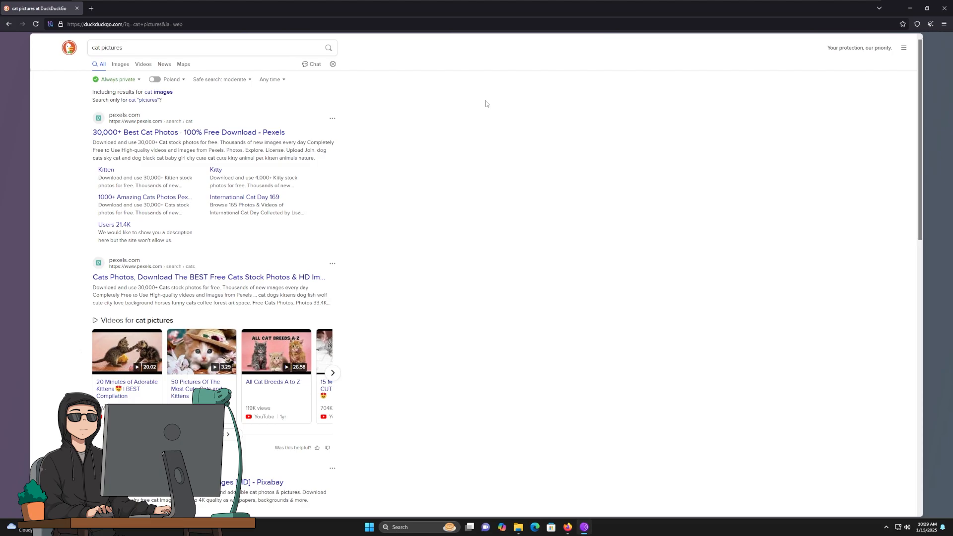
mouse_move(474, 129)
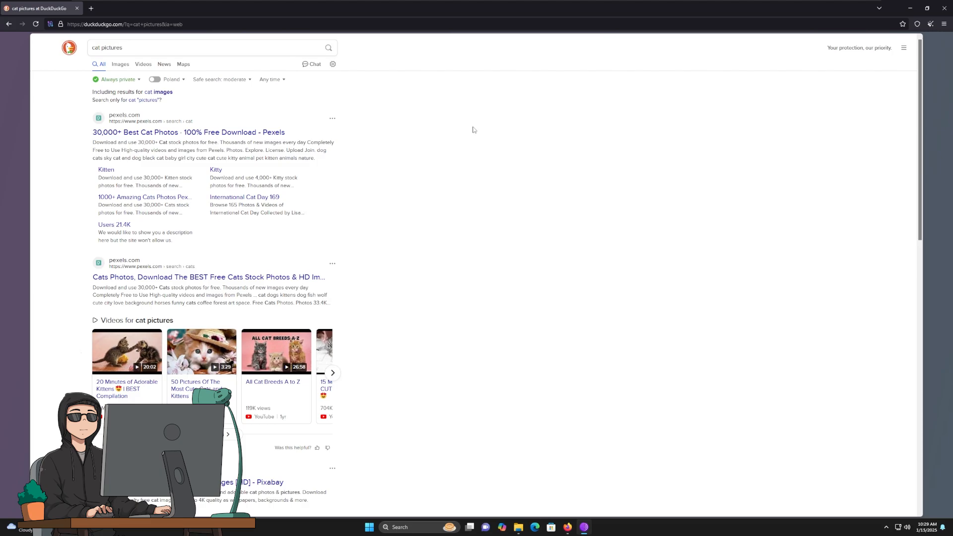
mouse_move(457, 120)
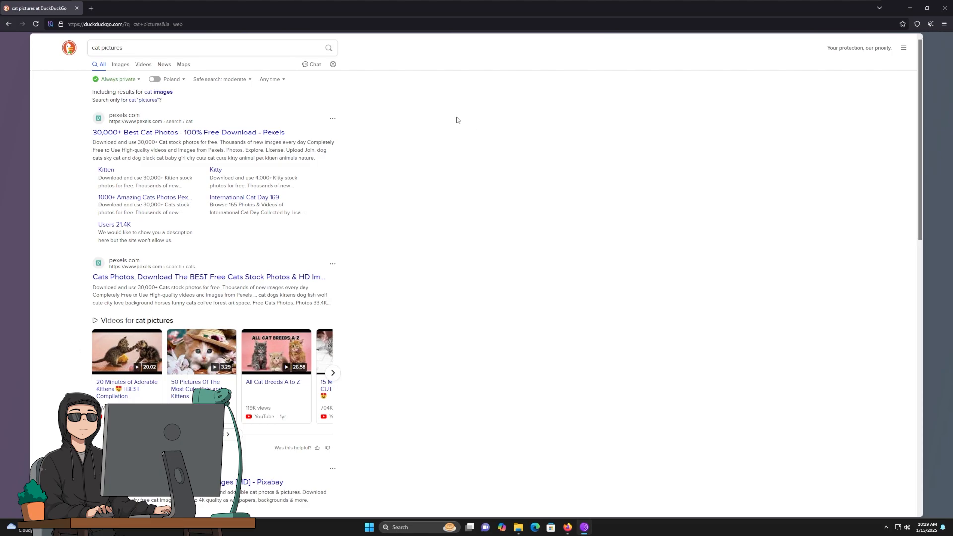
mouse_move(436, 138)
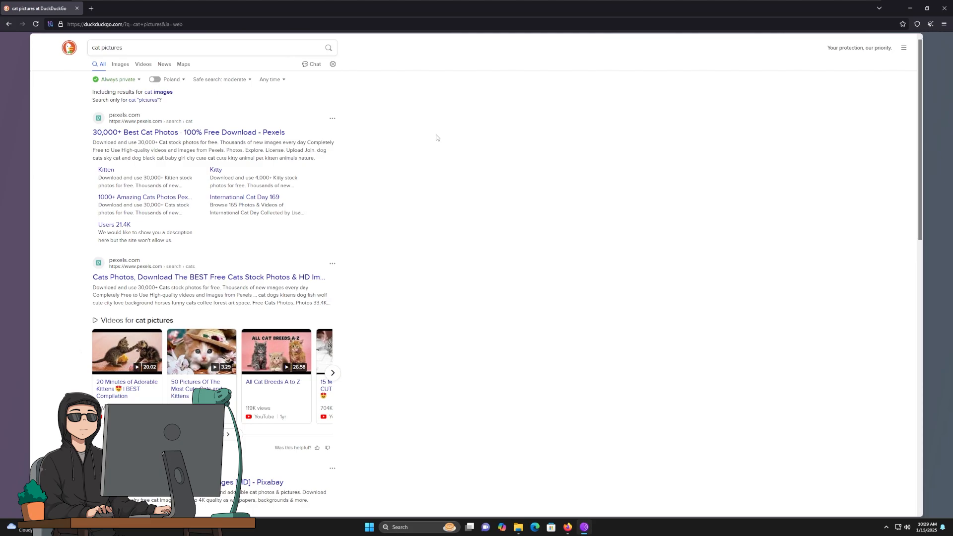
mouse_move(433, 155)
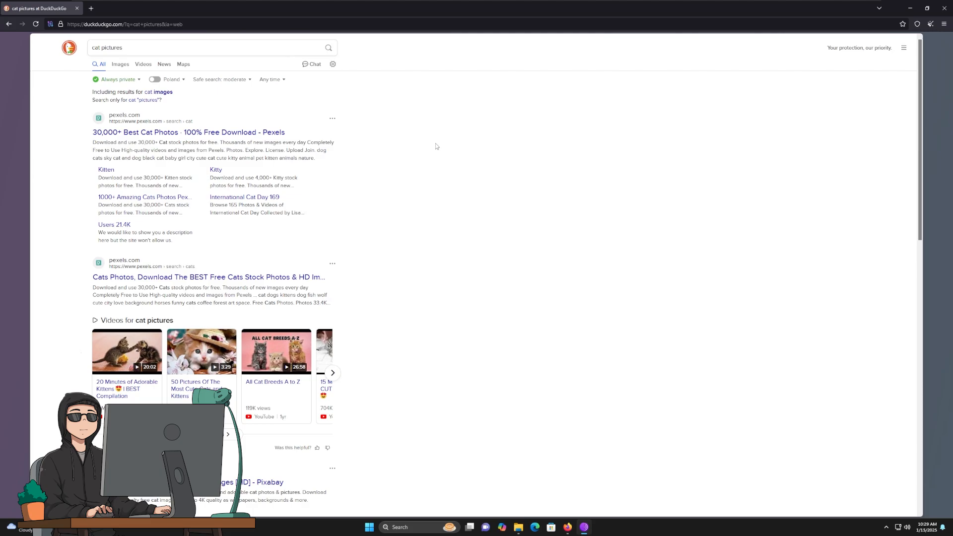
mouse_move(449, 170)
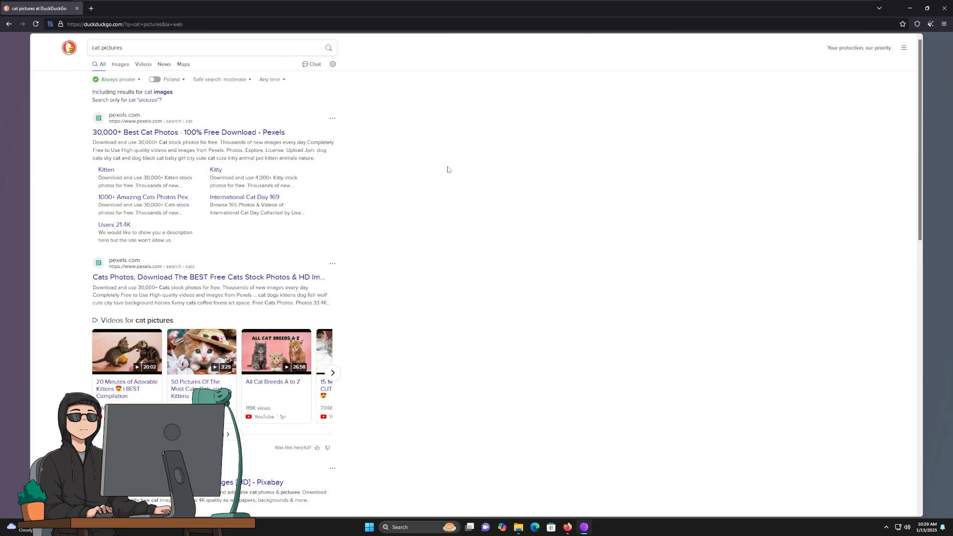
mouse_move(458, 173)
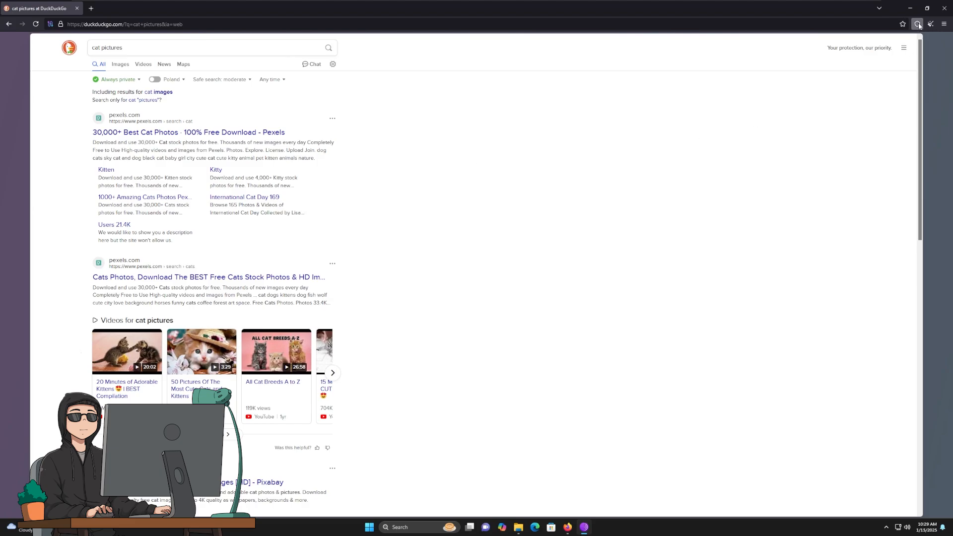
Set Tor Browser's Security Level to Safest via the shield settings.
click(918, 24)
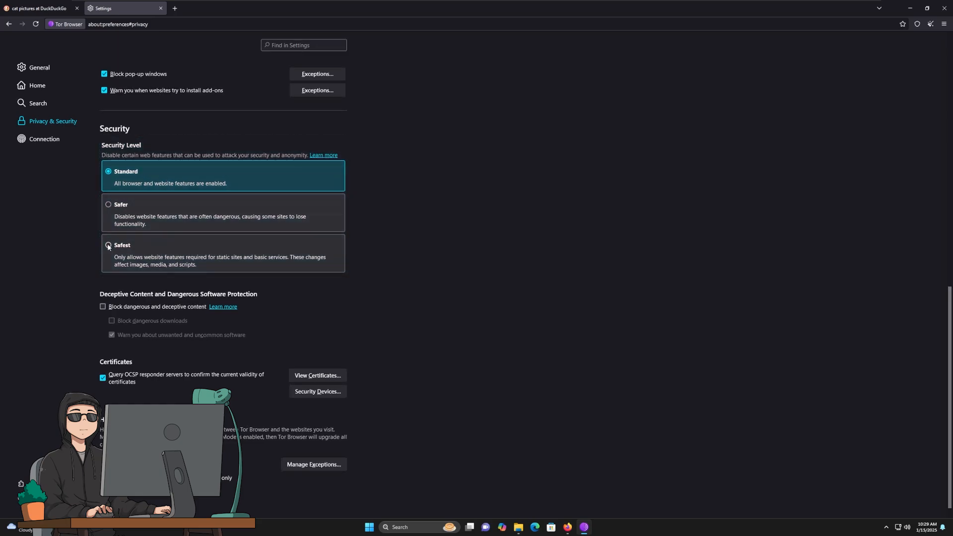
click(109, 246)
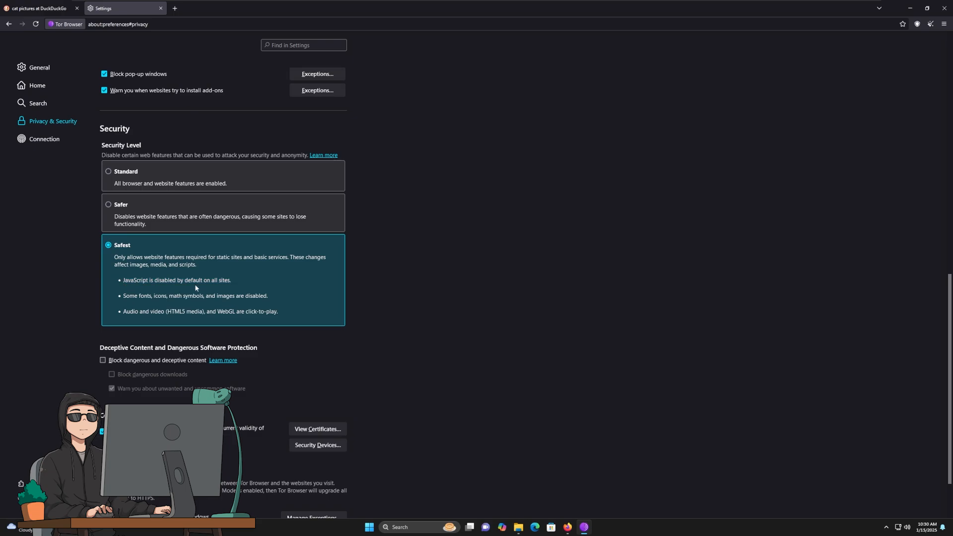
mouse_move(222, 298)
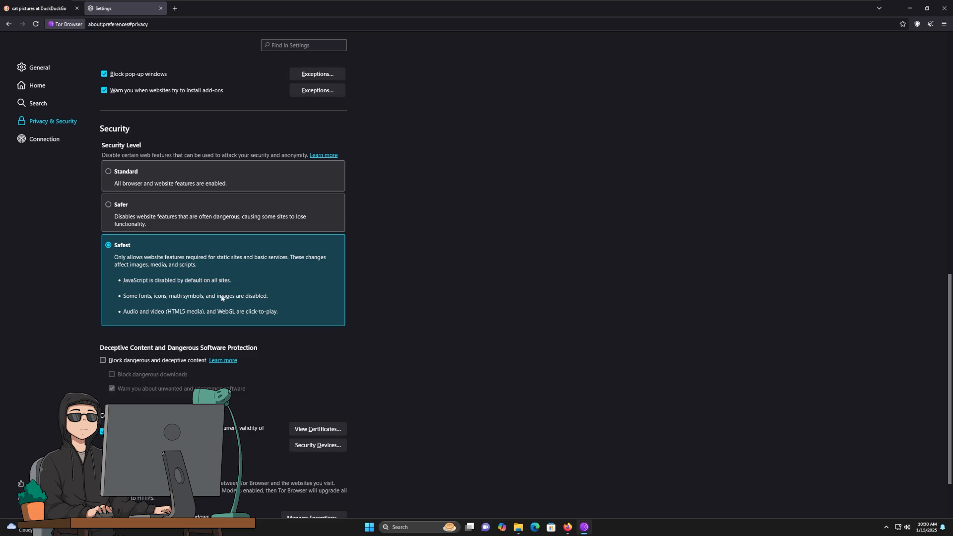
mouse_move(242, 311)
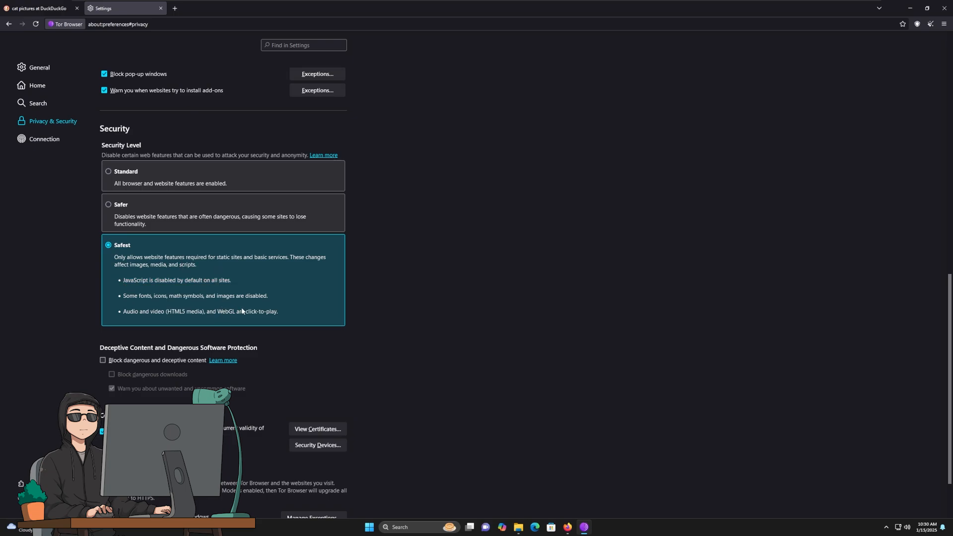
mouse_move(238, 291)
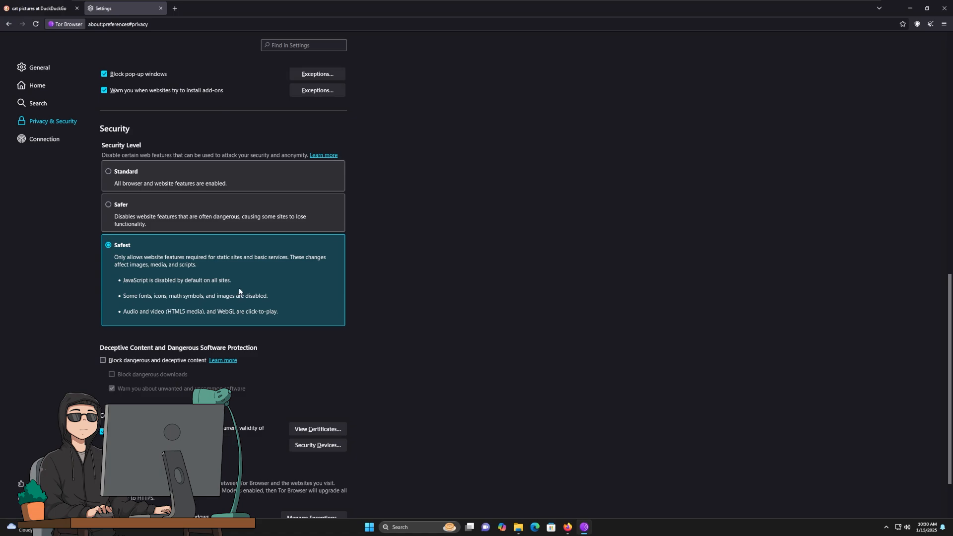
mouse_move(260, 261)
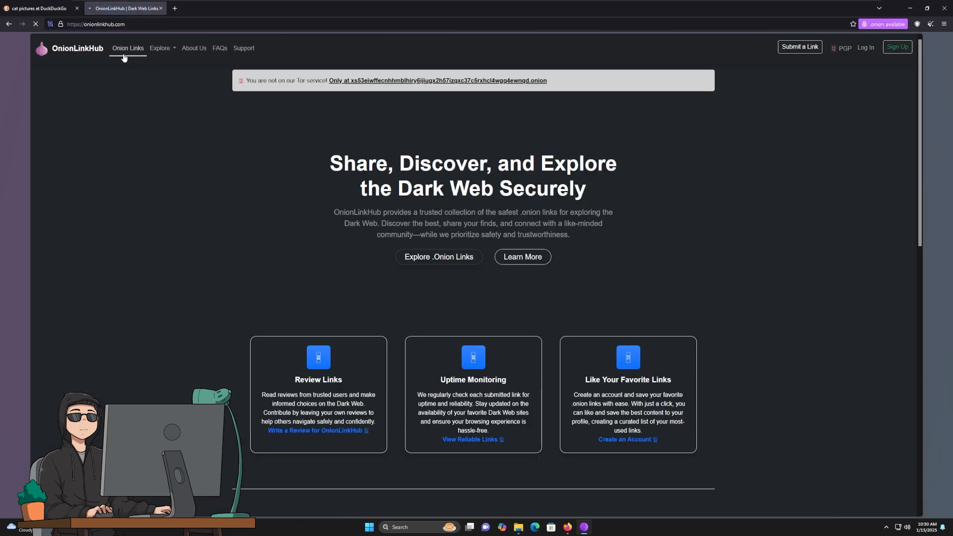
Show OnionLinkHub's onion links directory filtered to the Search Engines category.
click(128, 48)
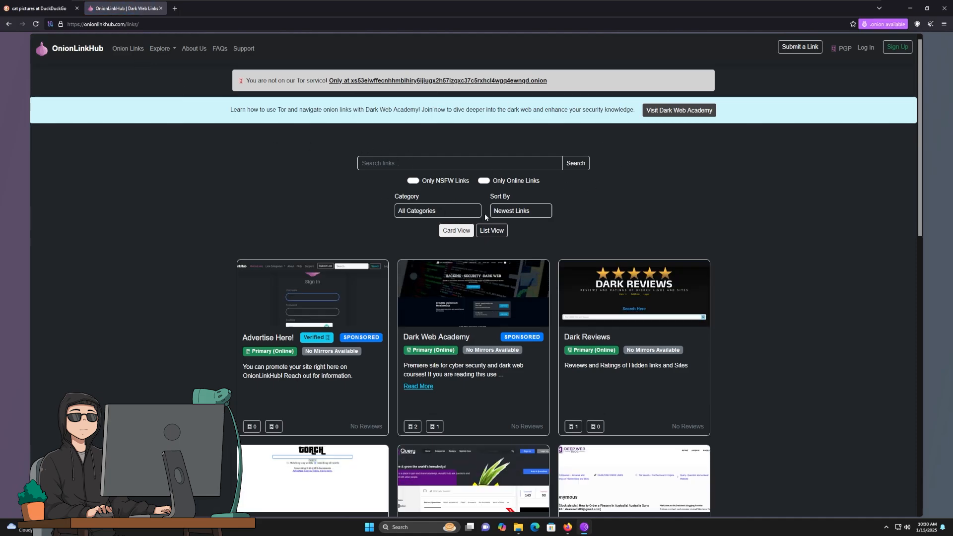
click(437, 211)
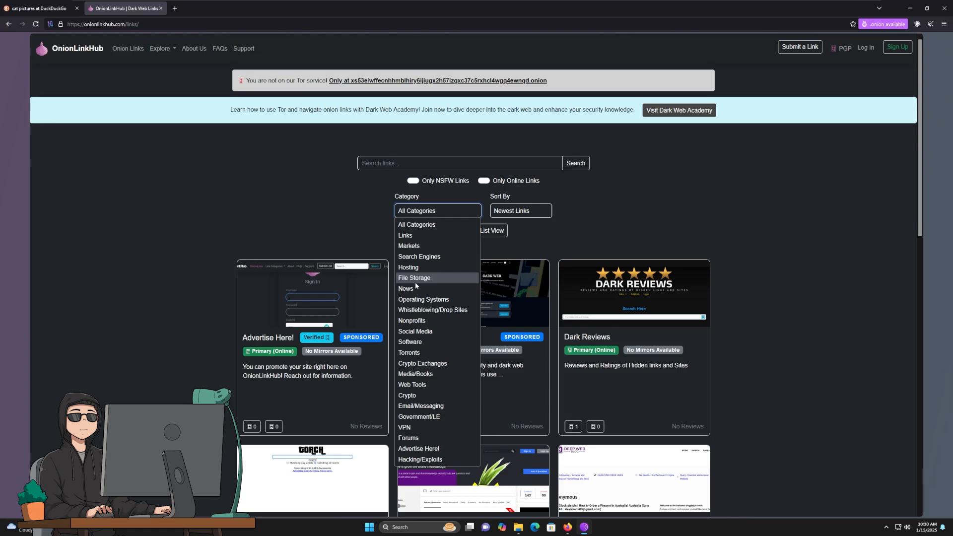
click(419, 256)
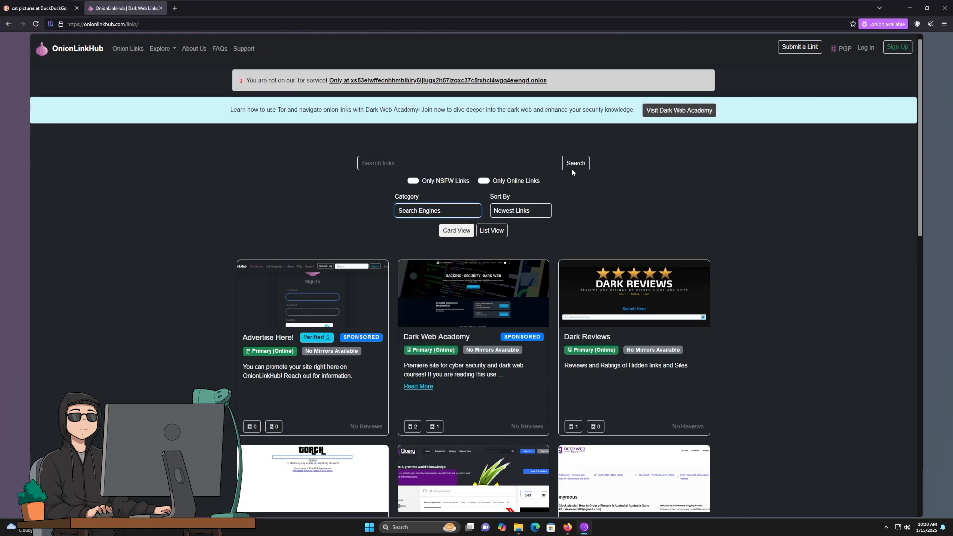